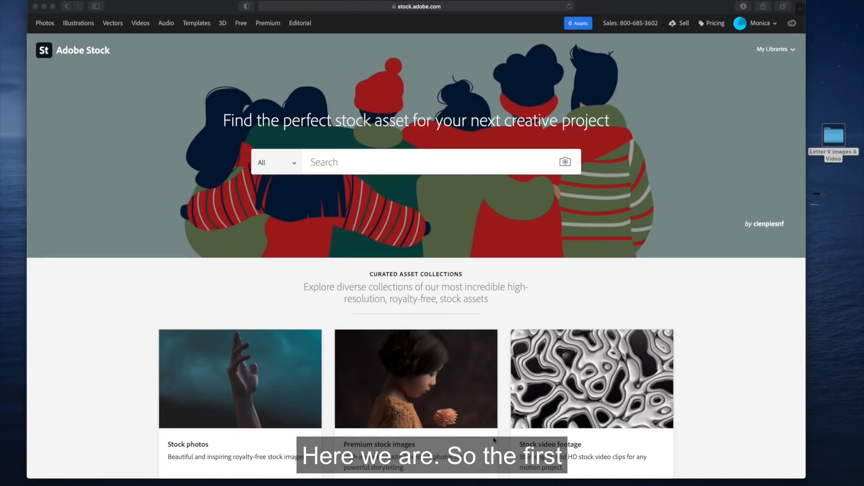
mouse_move(365, 372)
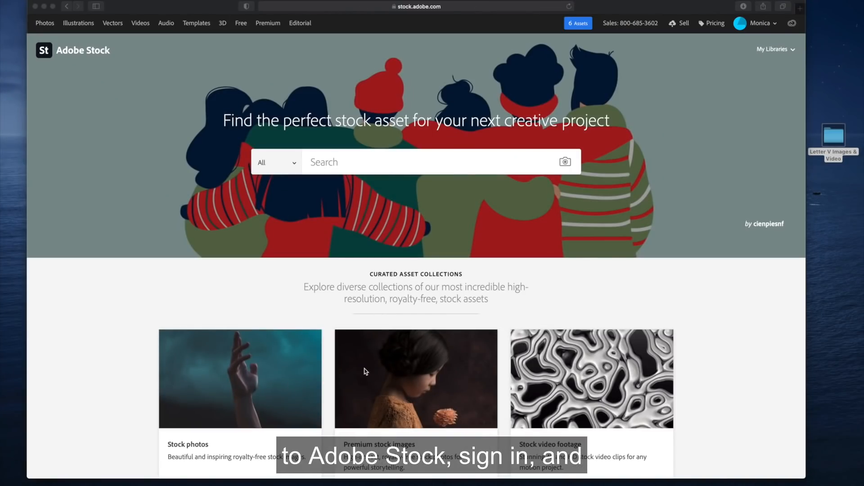
mouse_move(322, 262)
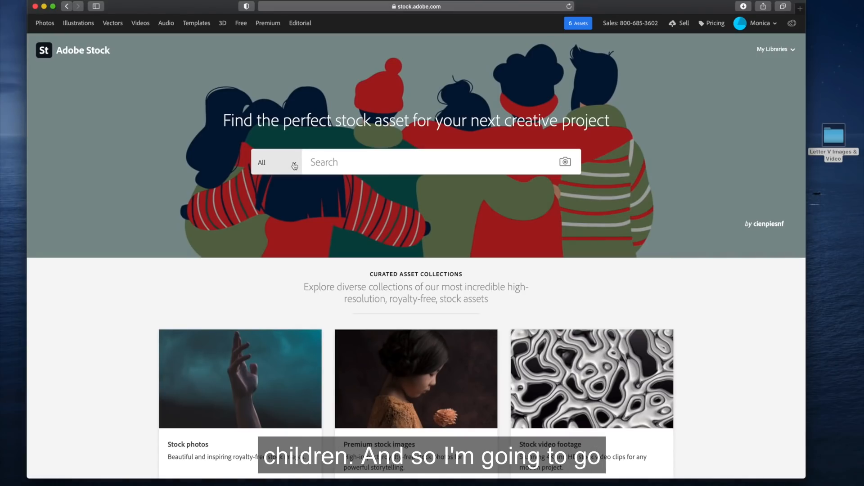
- Open the Adobe Stock 'All' asset-type dropdown beside the search field
left_click(275, 162)
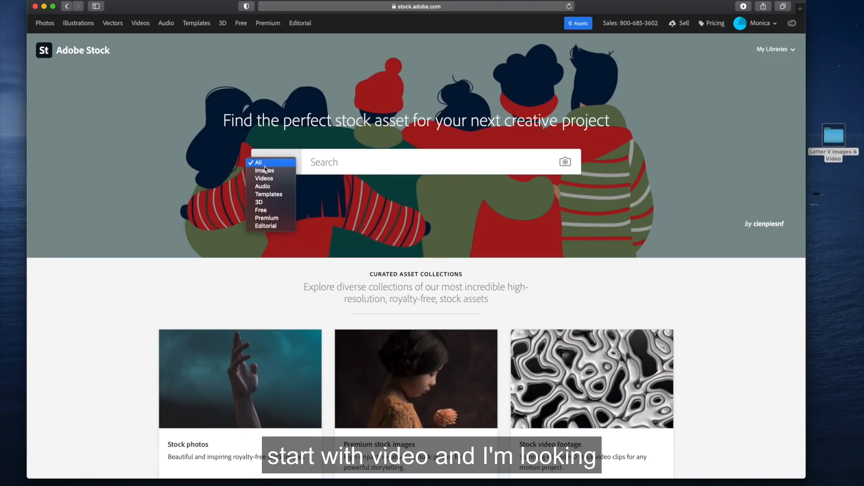
- Limit Adobe Stock to Videos and search for 'volcano eruption'
left_click(264, 178)
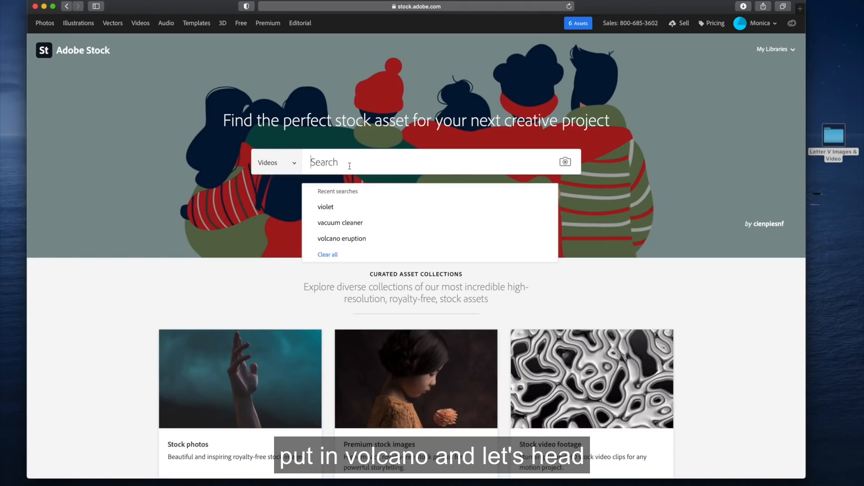
type("volcano")
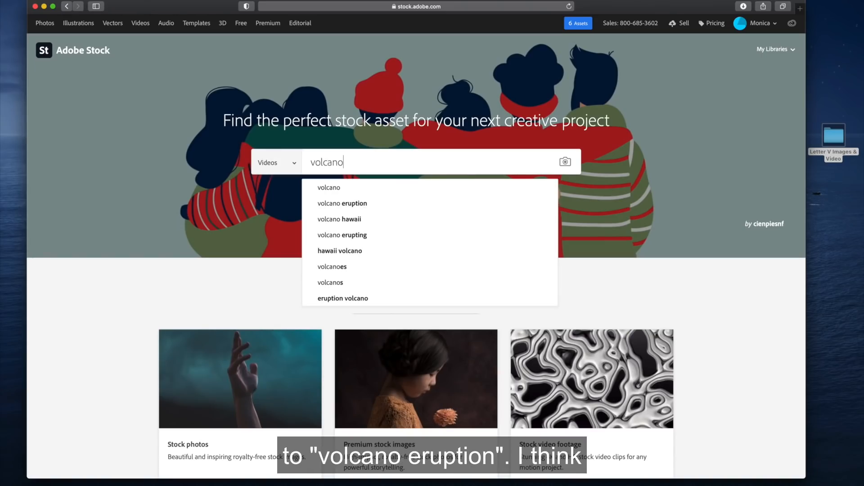
mouse_move(348, 208)
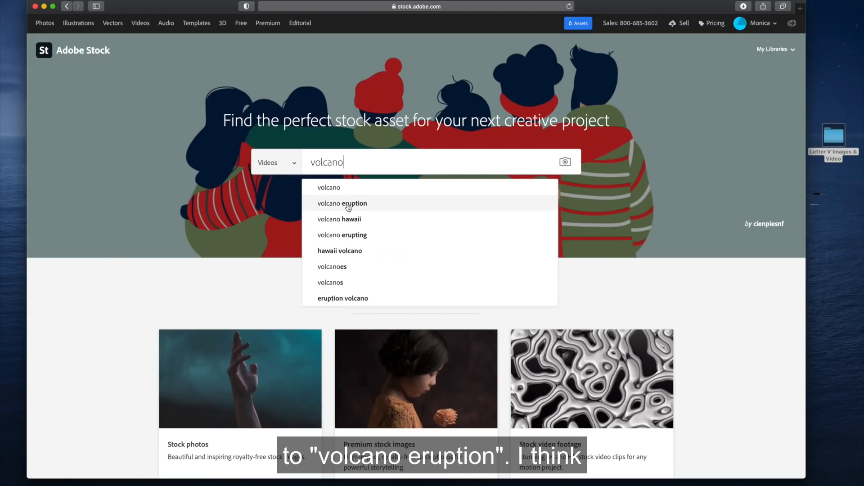
left_click(342, 203)
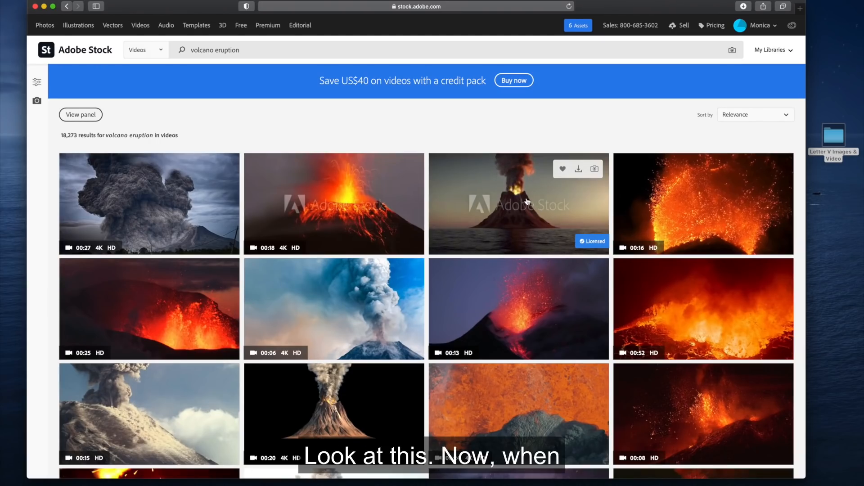
- Browse the video results to the licensed 'Volcano eruption in the ocean on sunset' clip
scroll("down", 3)
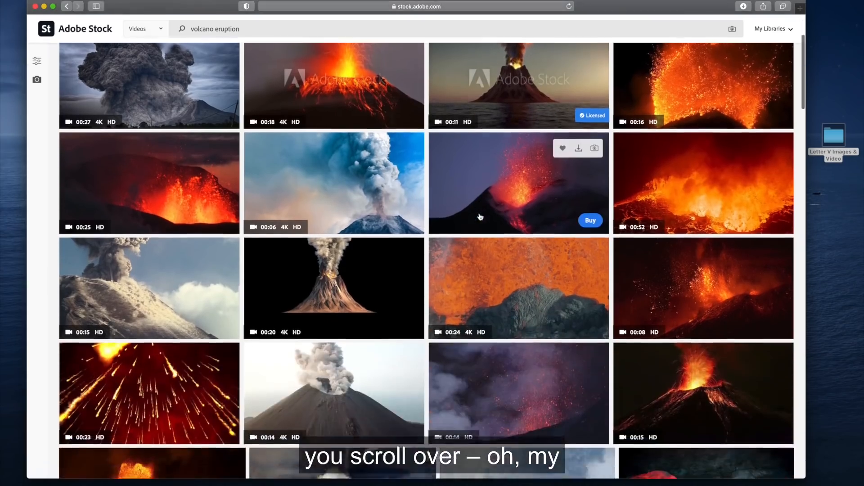
scroll("down", 3)
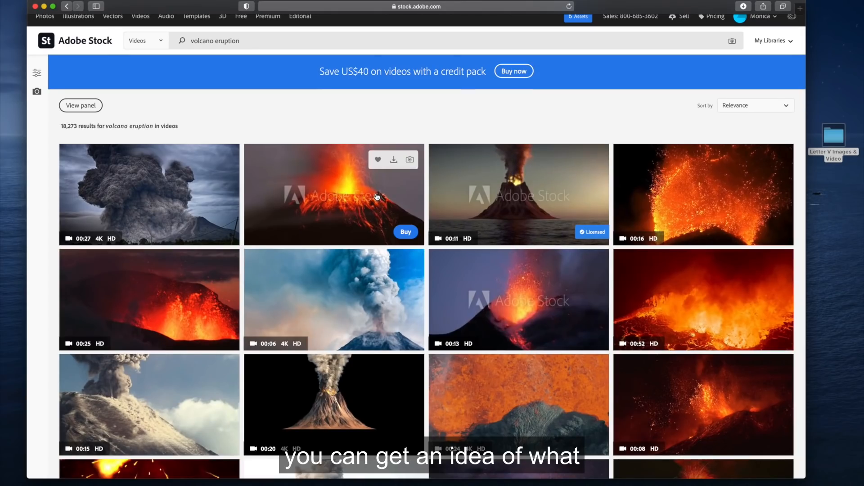
mouse_move(198, 179)
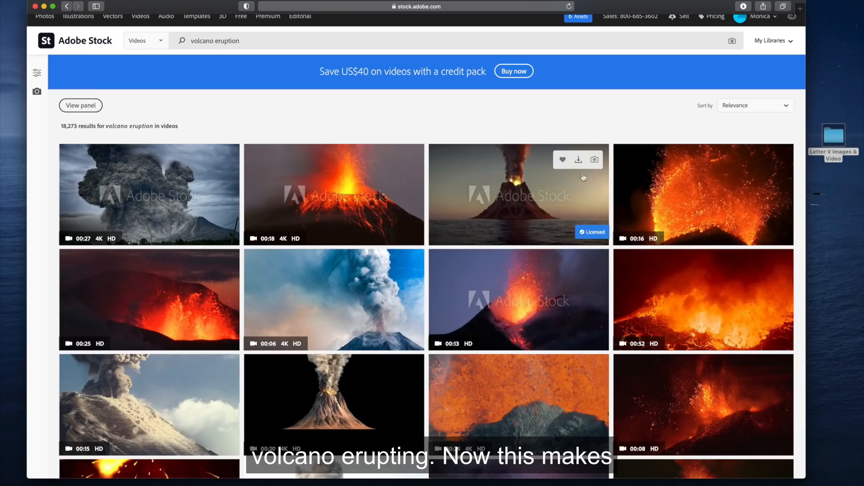
mouse_move(579, 162)
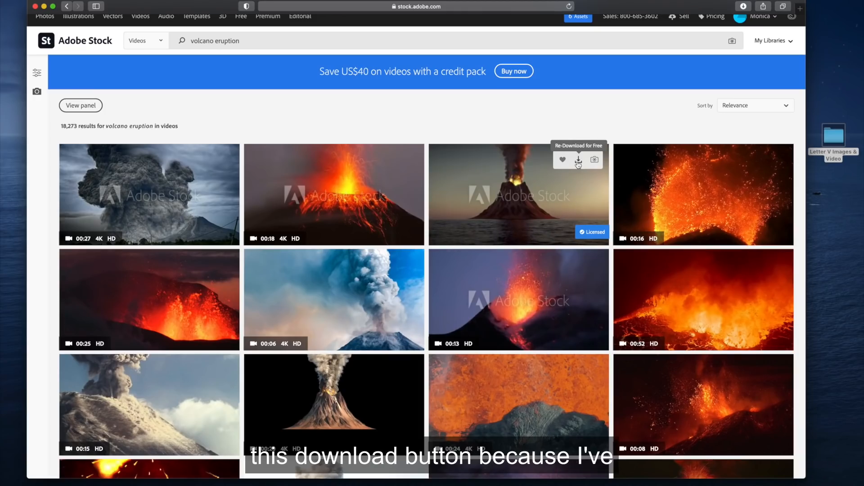
scroll("down", 3)
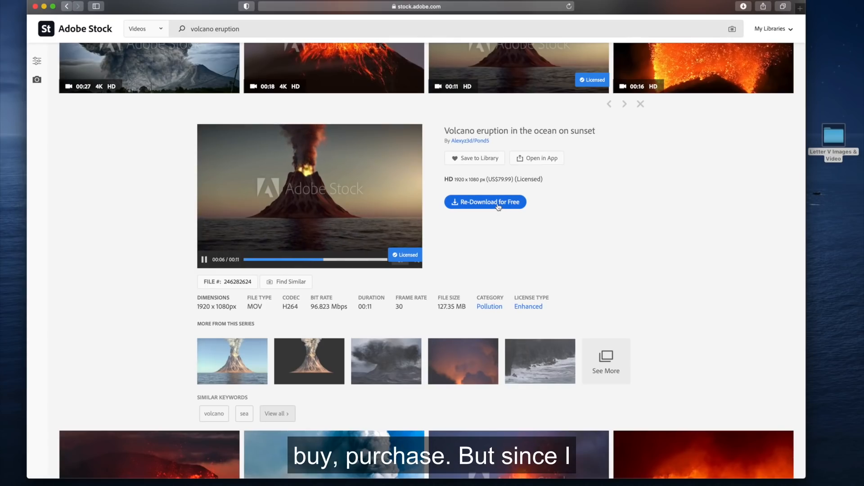
- Re-download the licensed clip AdobeStock_246282624.mov for free
left_click(485, 202)
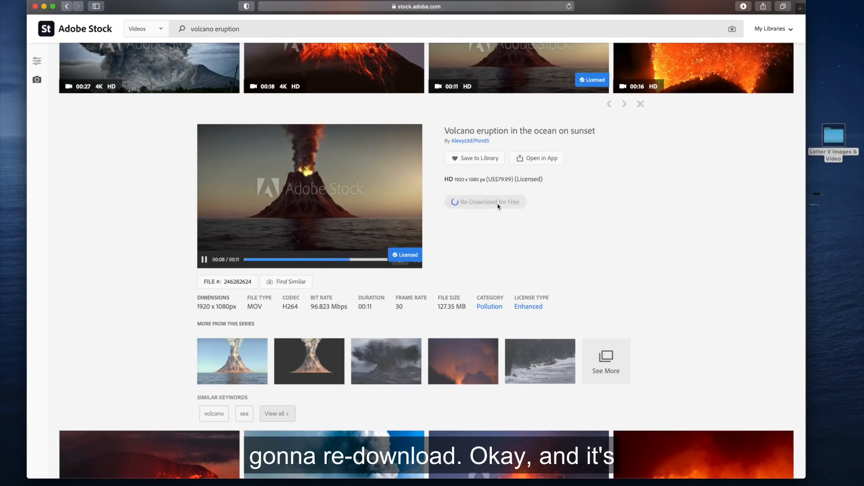
left_click(486, 202)
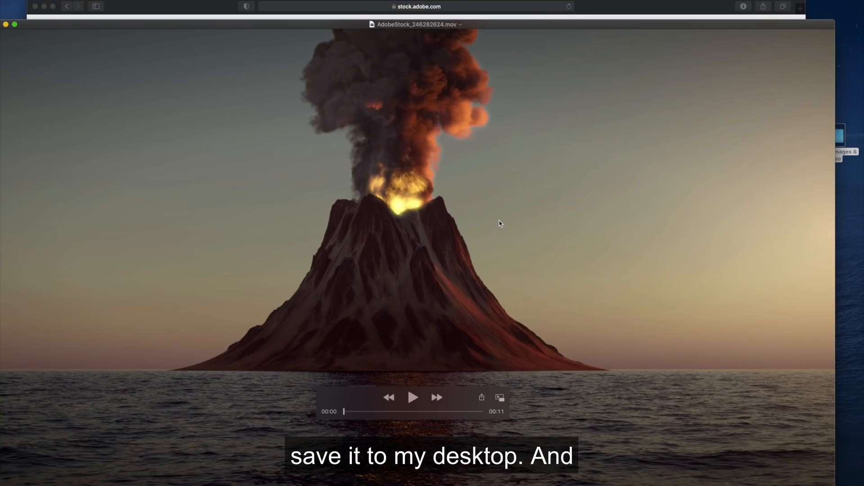
mouse_move(521, 222)
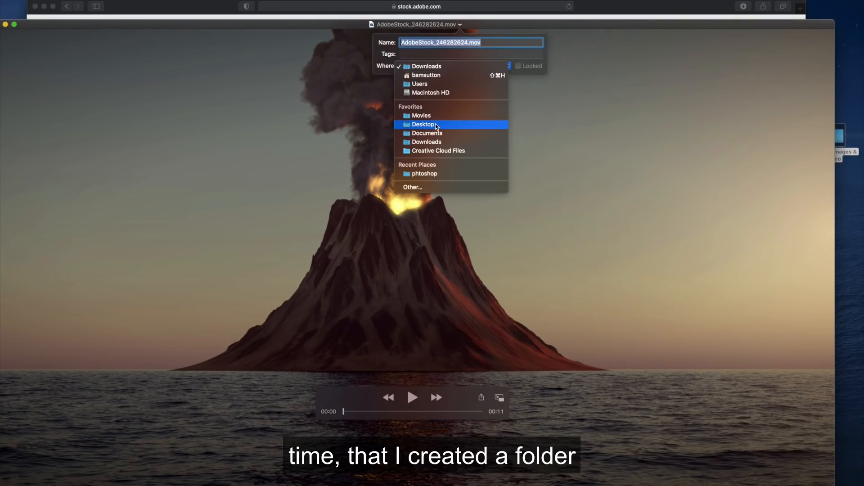
- Save the QuickTime copy of the volcano clip to the Desktop
left_click(424, 125)
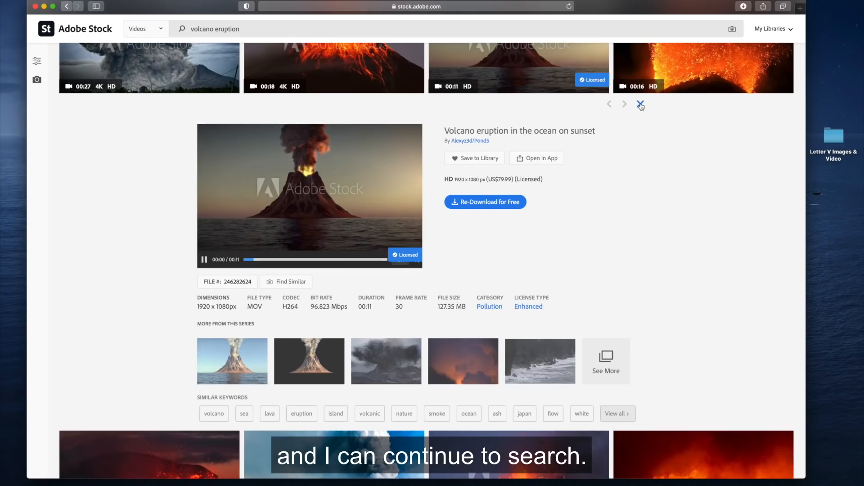
- Close the clip details and type 'vacum' as a new Adobe Stock search
left_click(641, 104)
type("volc")
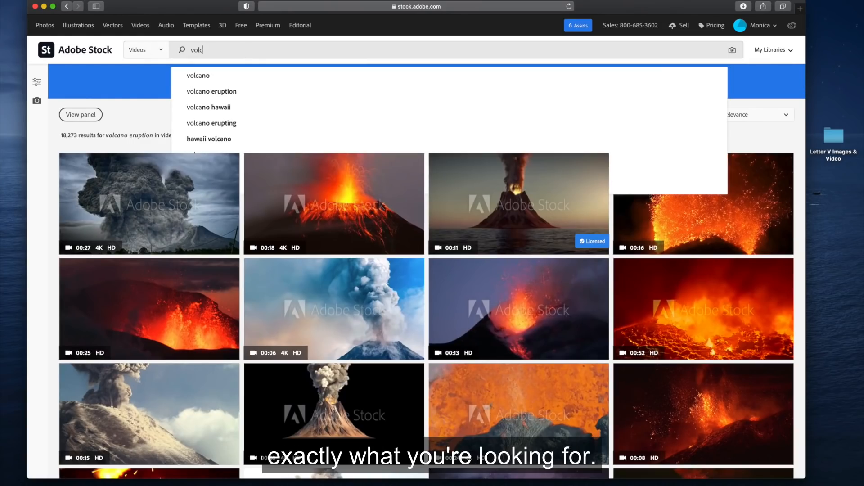
type("vacum")
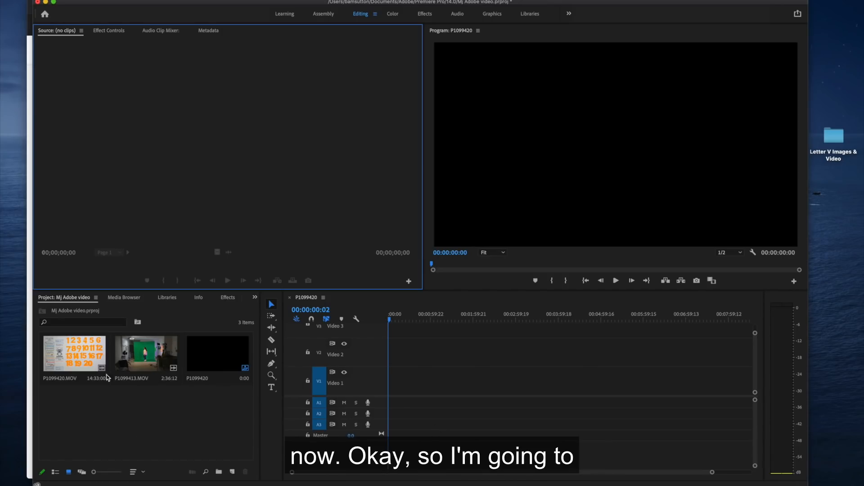
- Place P1099420.MOV with its audio on the sequence timeline
left_click(75, 354)
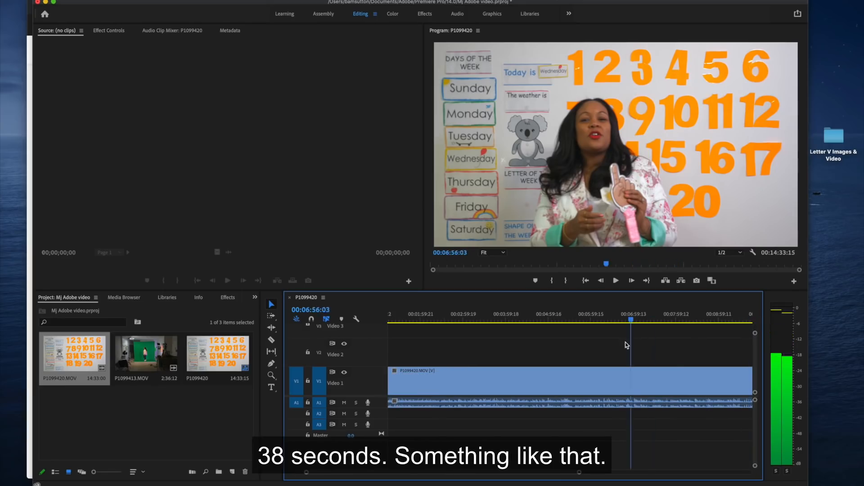
scroll("right", 3)
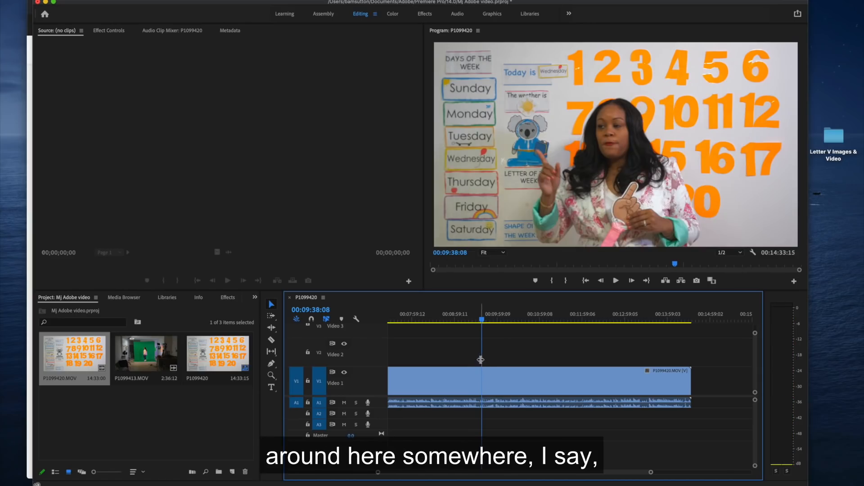
- Move the playhead to about 00:09:38 and remove P1099413.MOV from the project
left_click(616, 280)
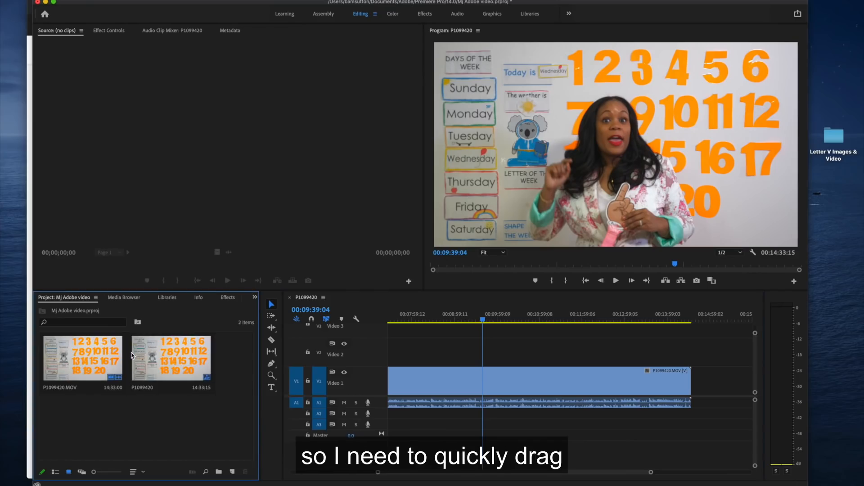
mouse_move(836, 139)
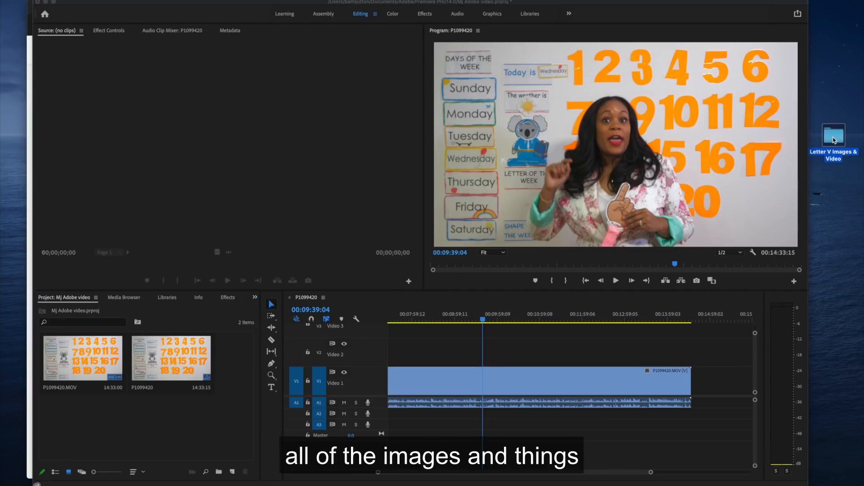
- Open the Letter V Images & Video folder and select the Adobe Stock files
double_click(832, 134)
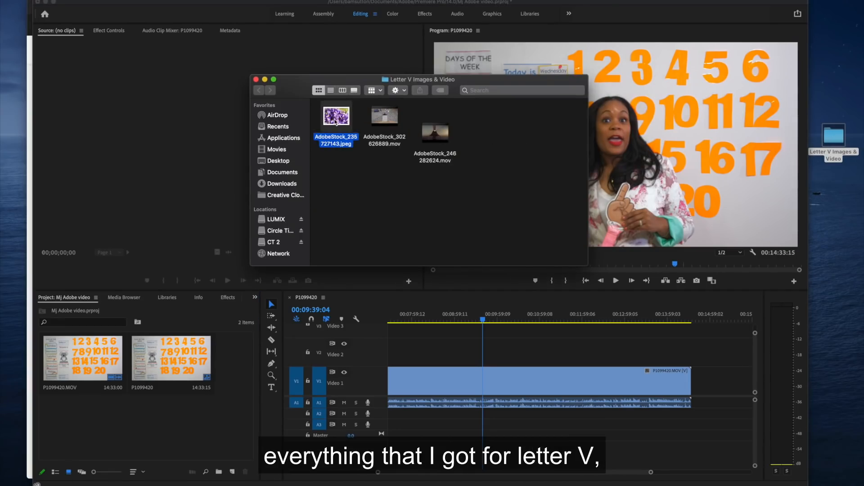
left_click(472, 142)
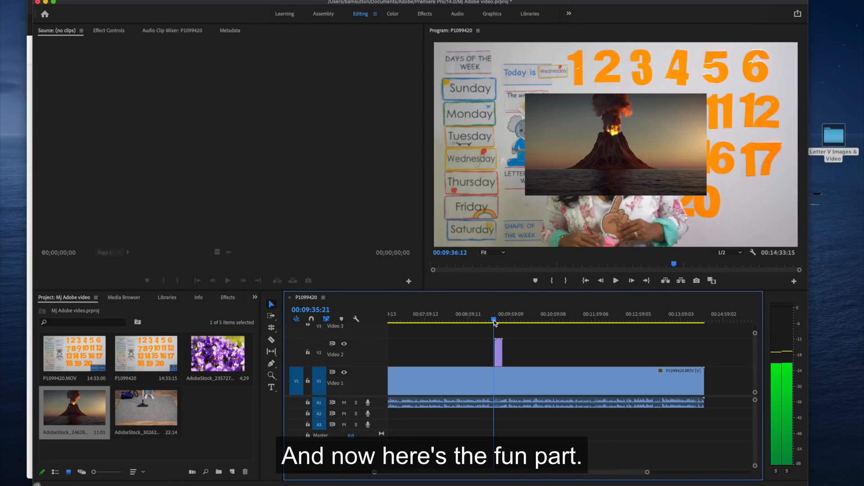
left_click(616, 280)
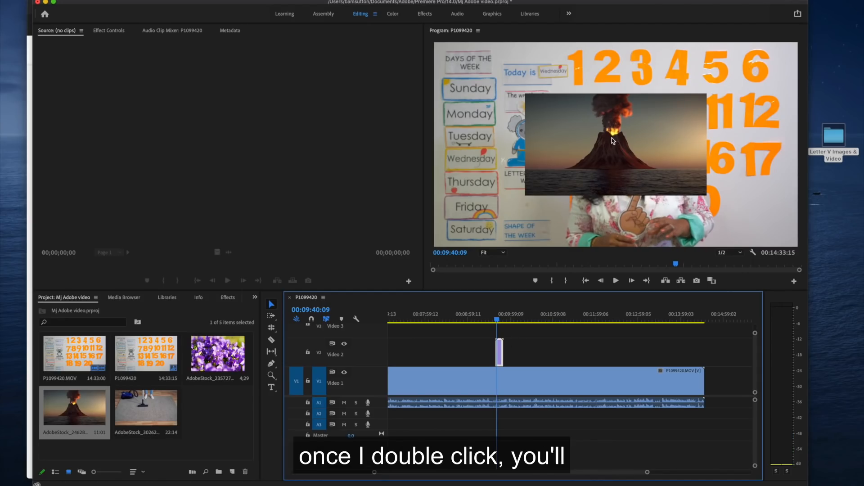
- Shrink the volcano overlay and place it in the frame's top-left corner
double_click(612, 142)
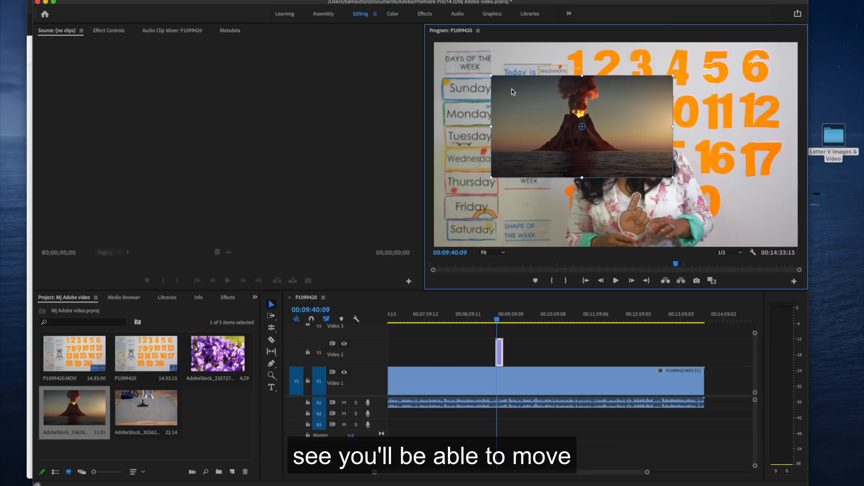
left_click_drag(582, 127, 533, 108)
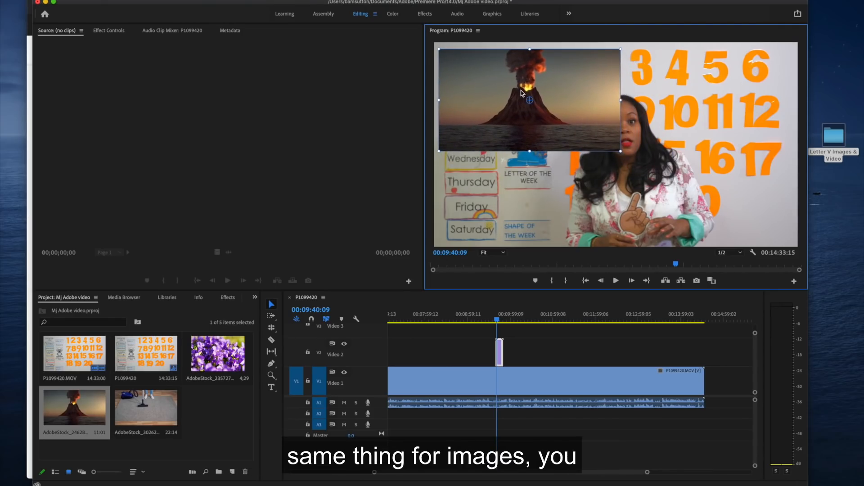
left_click_drag(619, 151, 616, 147)
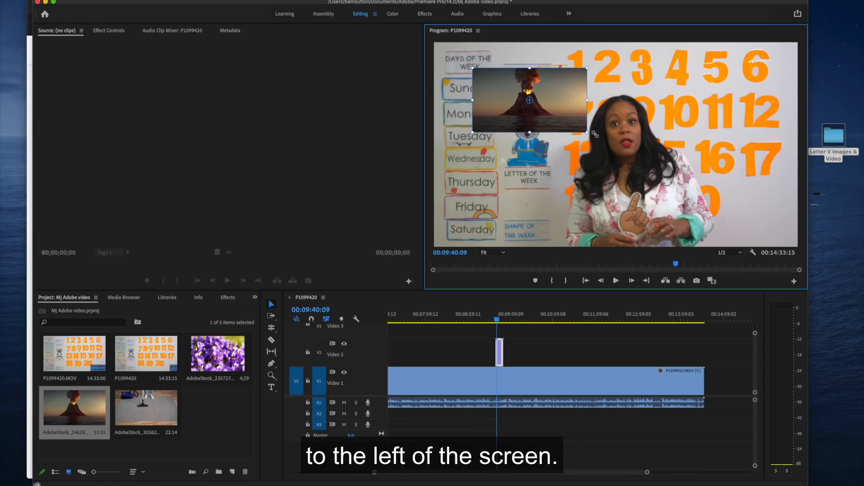
left_click_drag(526, 101, 506, 90)
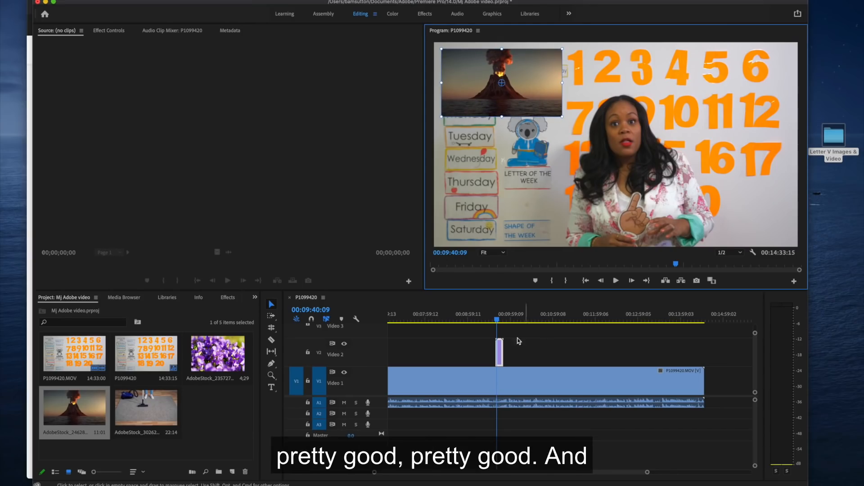
- Play from just before the volcano clip to confirm the corner inset, then select AdobeStock_235727143.jpeg
left_click(494, 320)
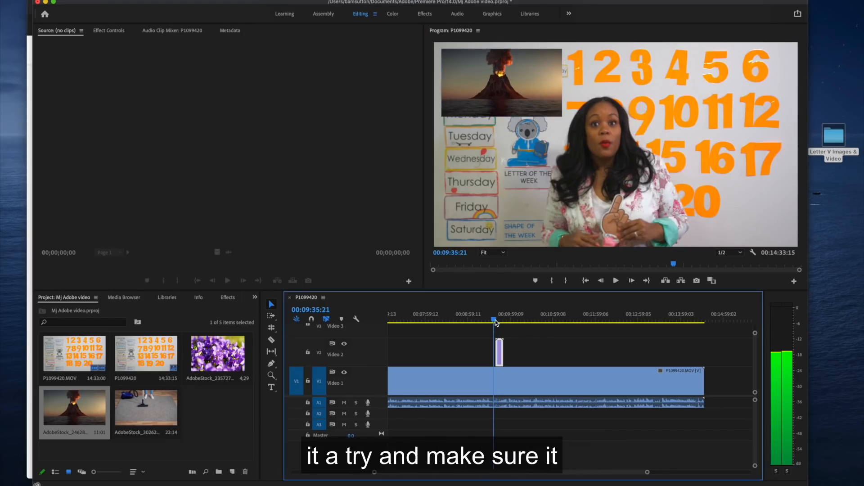
left_click(616, 280)
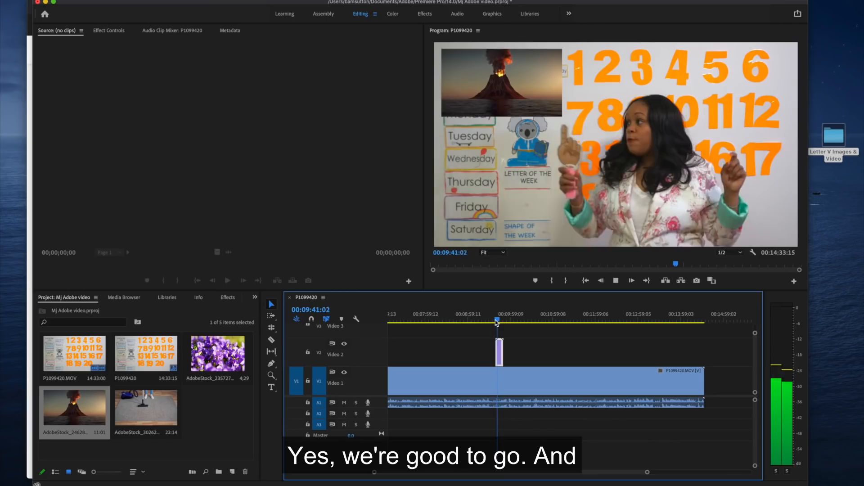
left_click(616, 281)
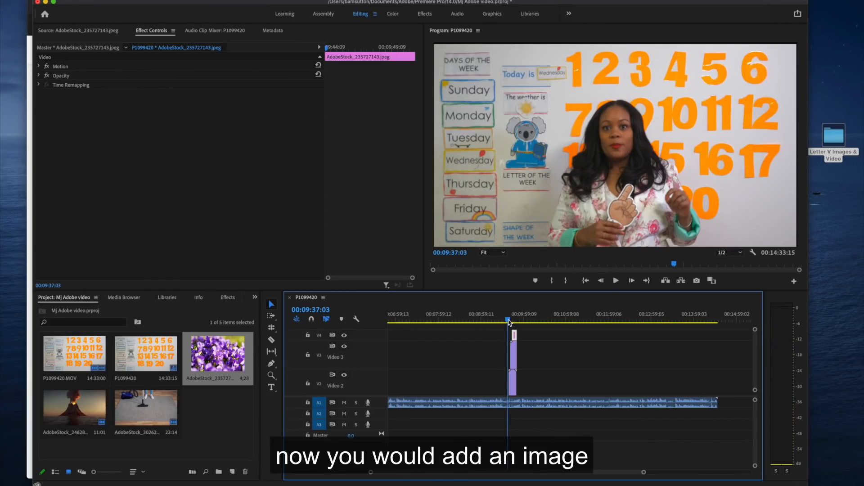
left_click(615, 280)
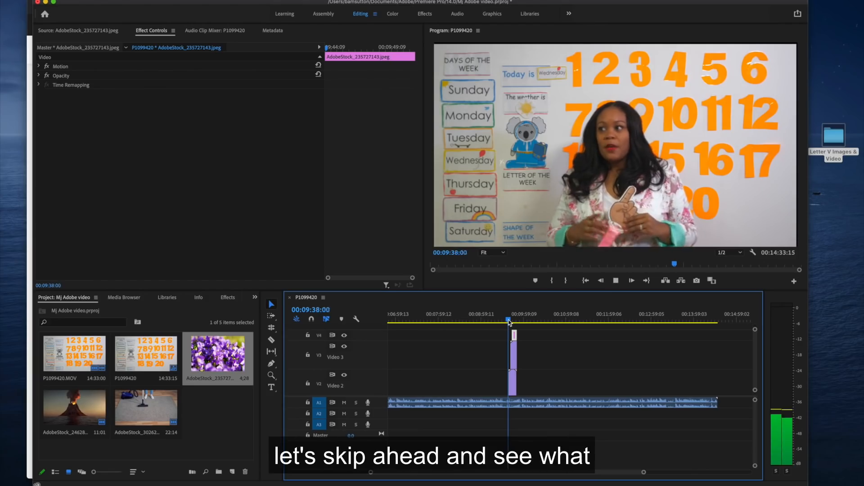